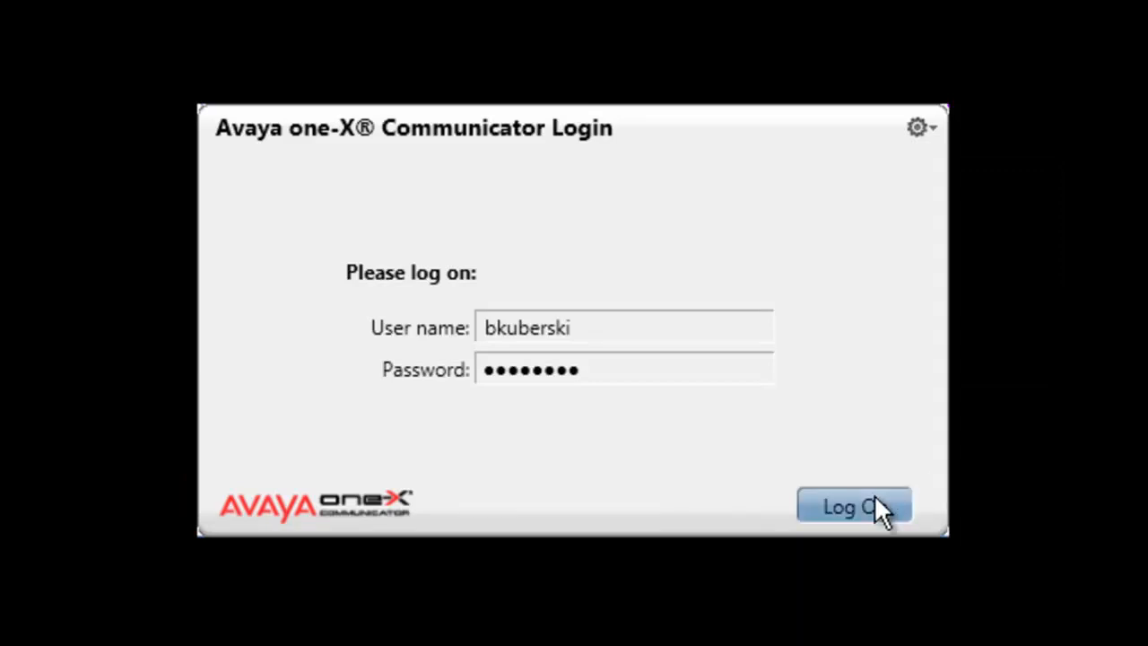
# - Log on to Avaya one-X Communicator with the filled-in user name and password
pyautogui.click(853, 507)
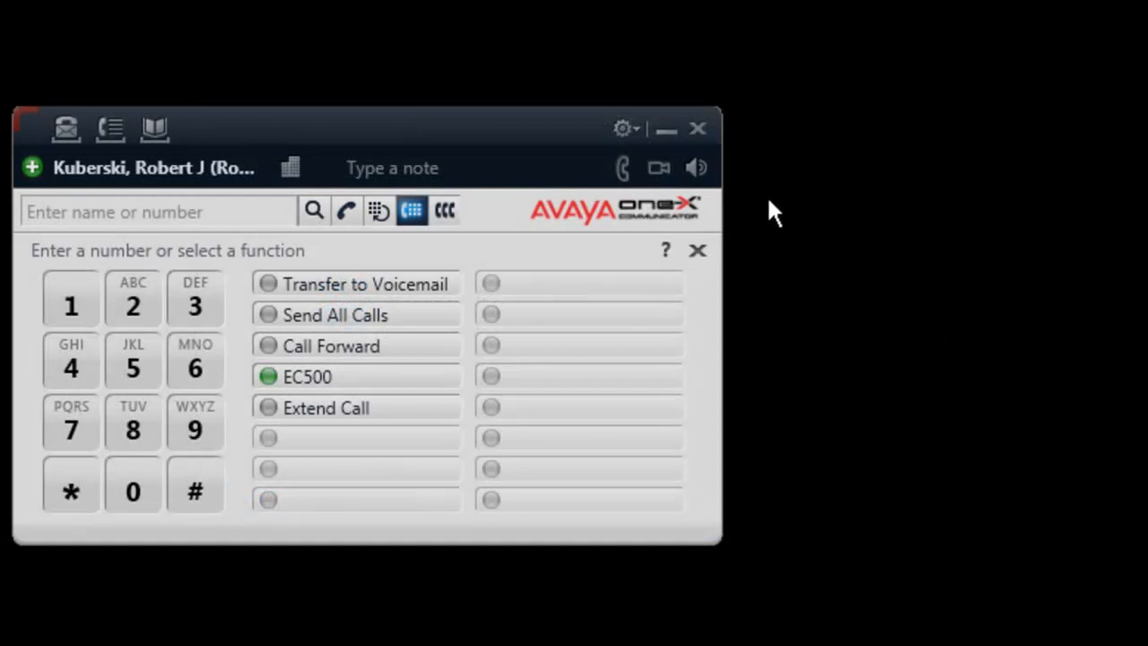
pyautogui.moveTo(623, 130)
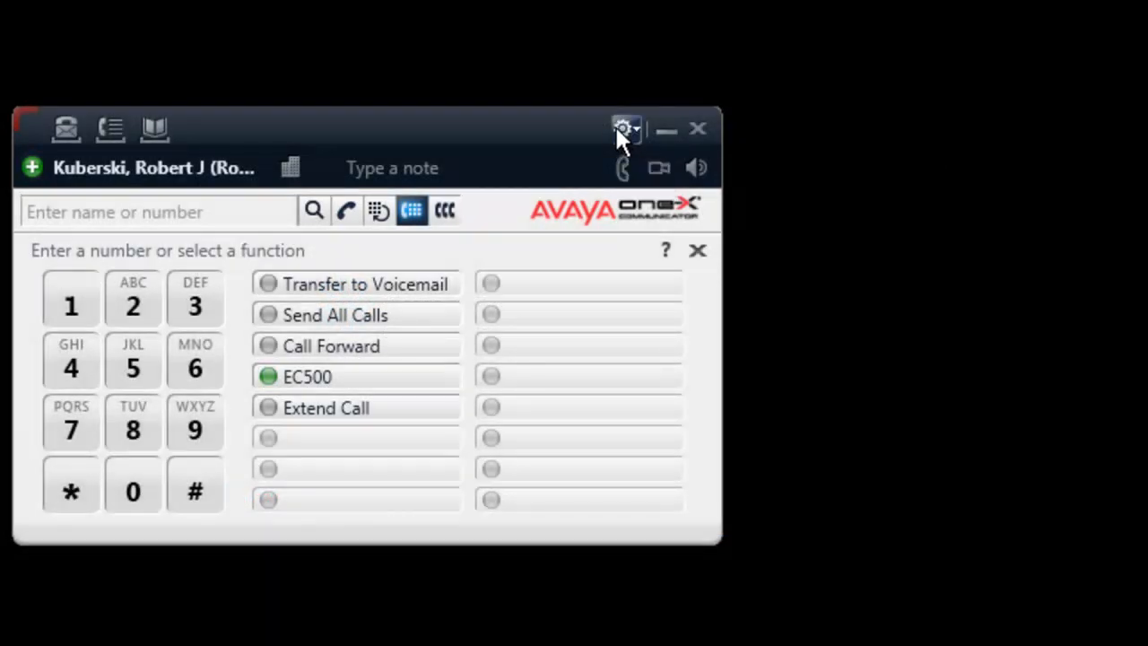
# - Open General Settings from the gear menu's Settings submenu
pyautogui.click(624, 128)
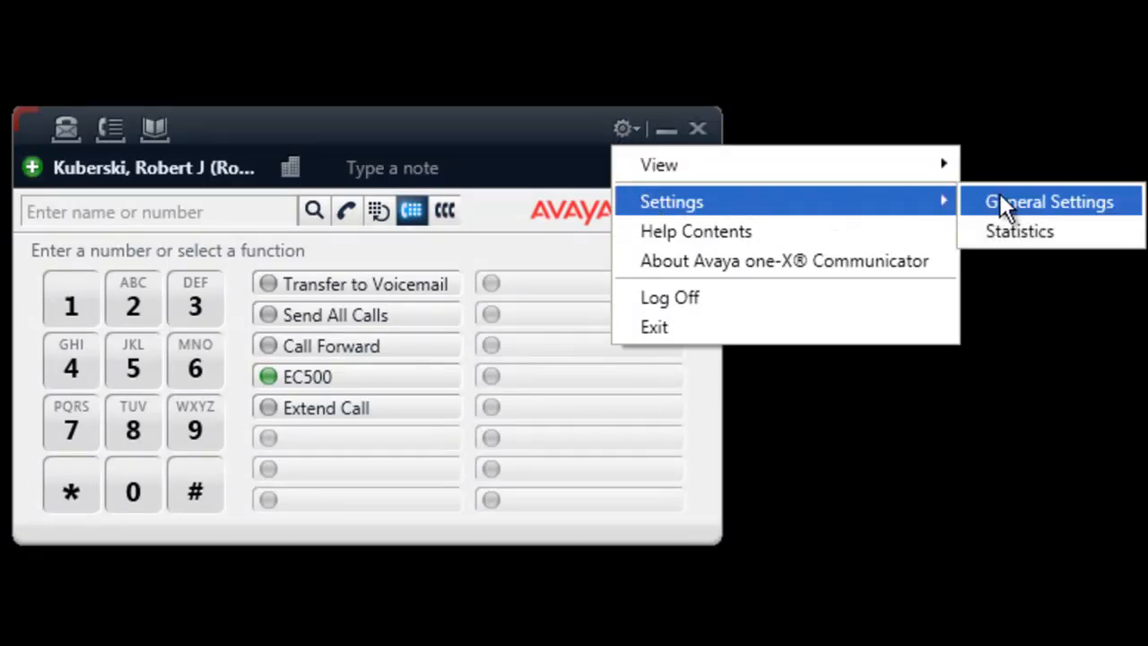
pyautogui.click(1048, 201)
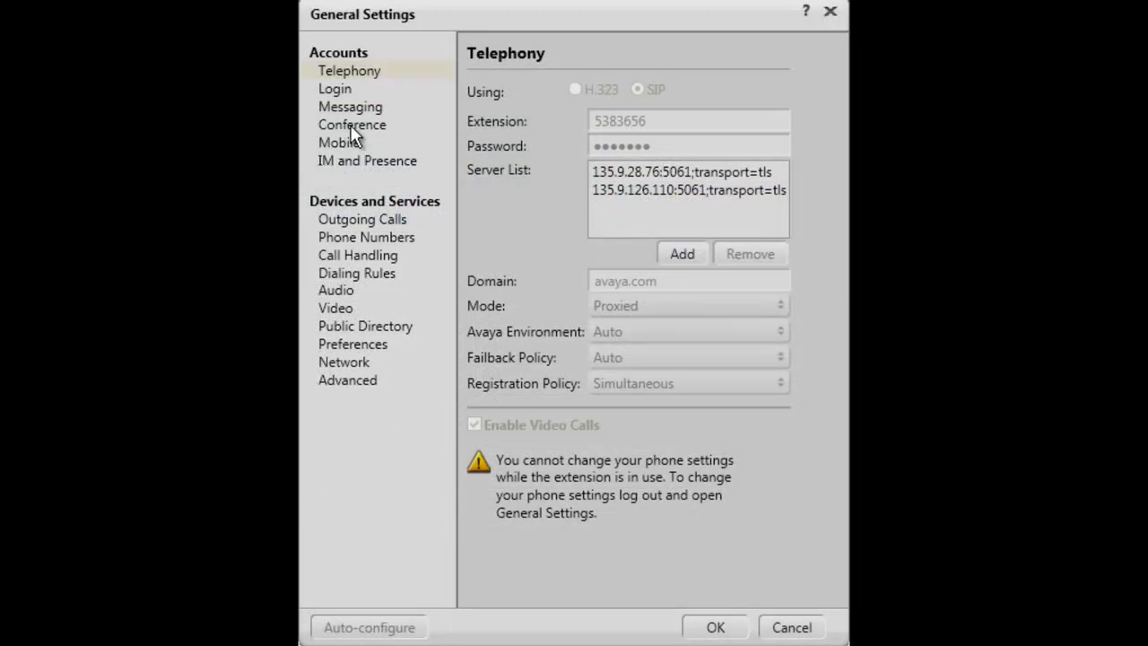
# - Show the Conference account page with bridge server HRBridge1 and display name Bob's Bridge
pyautogui.click(352, 124)
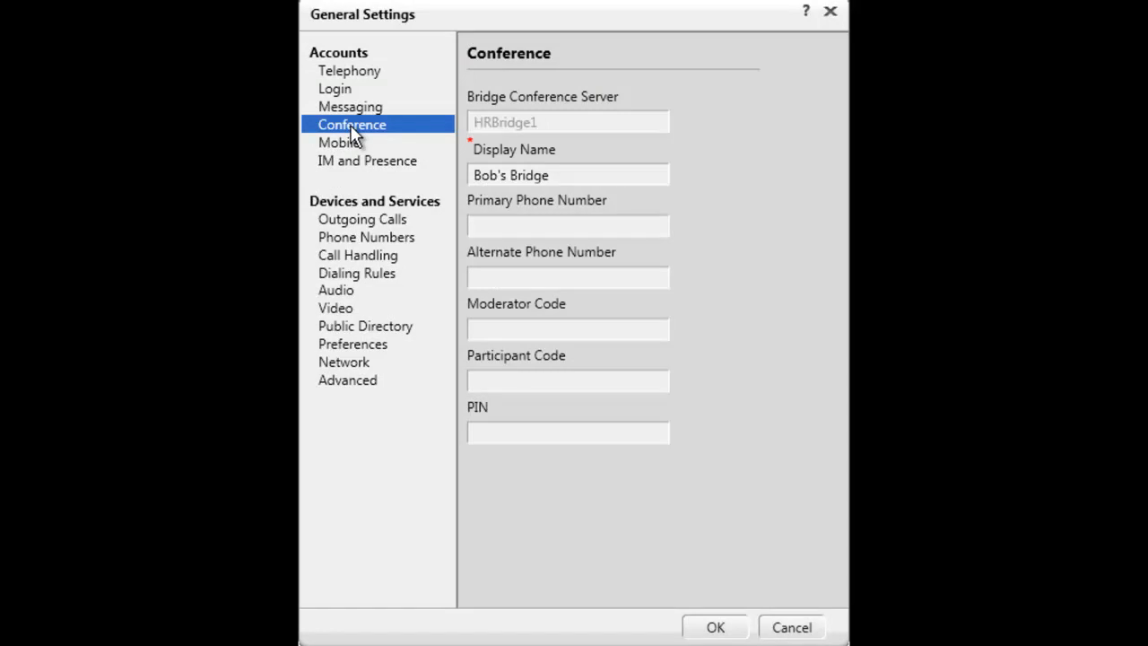
pyautogui.moveTo(354, 134)
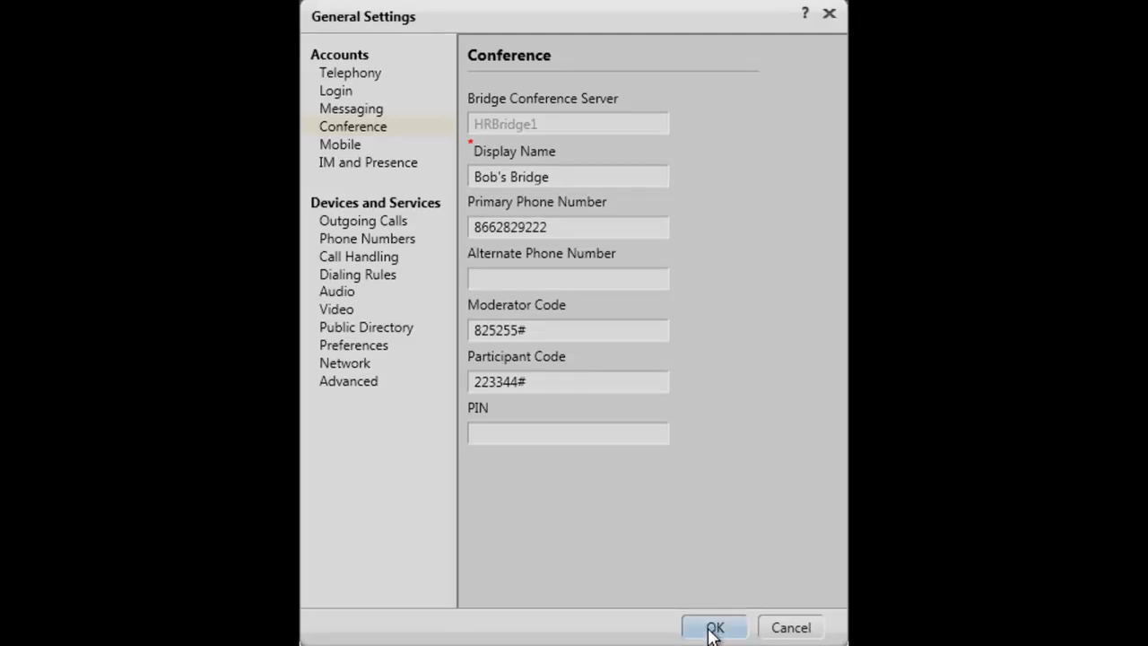
# - Save the conference settings with OK in General Settings
pyautogui.click(715, 627)
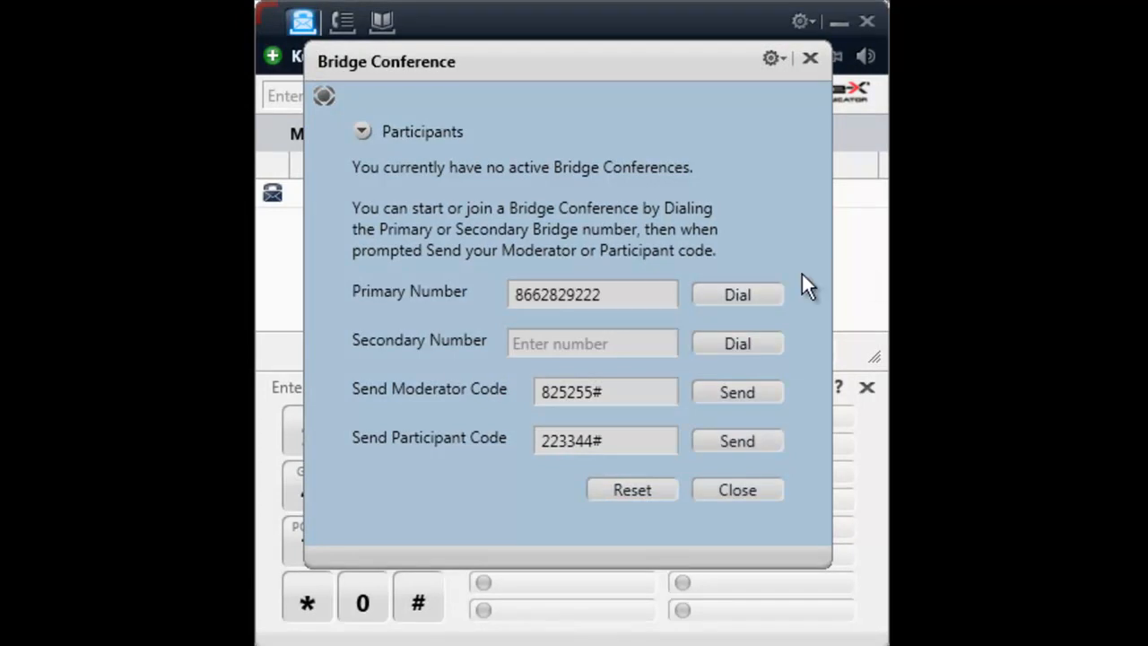
pyautogui.click(736, 295)
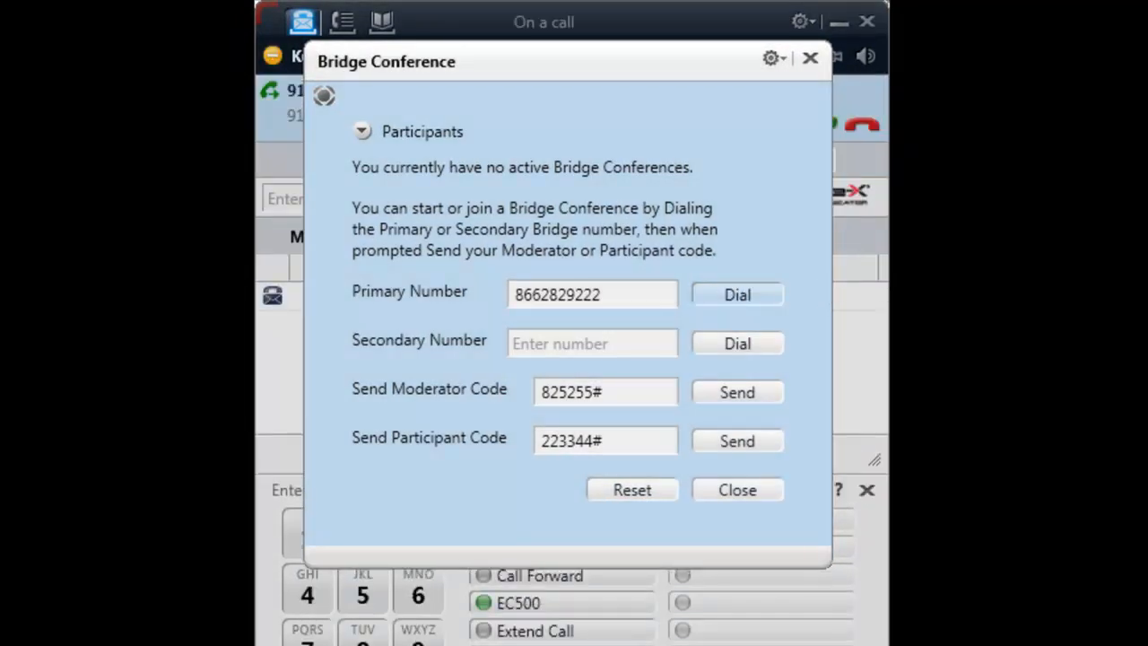
pyautogui.moveTo(788, 397)
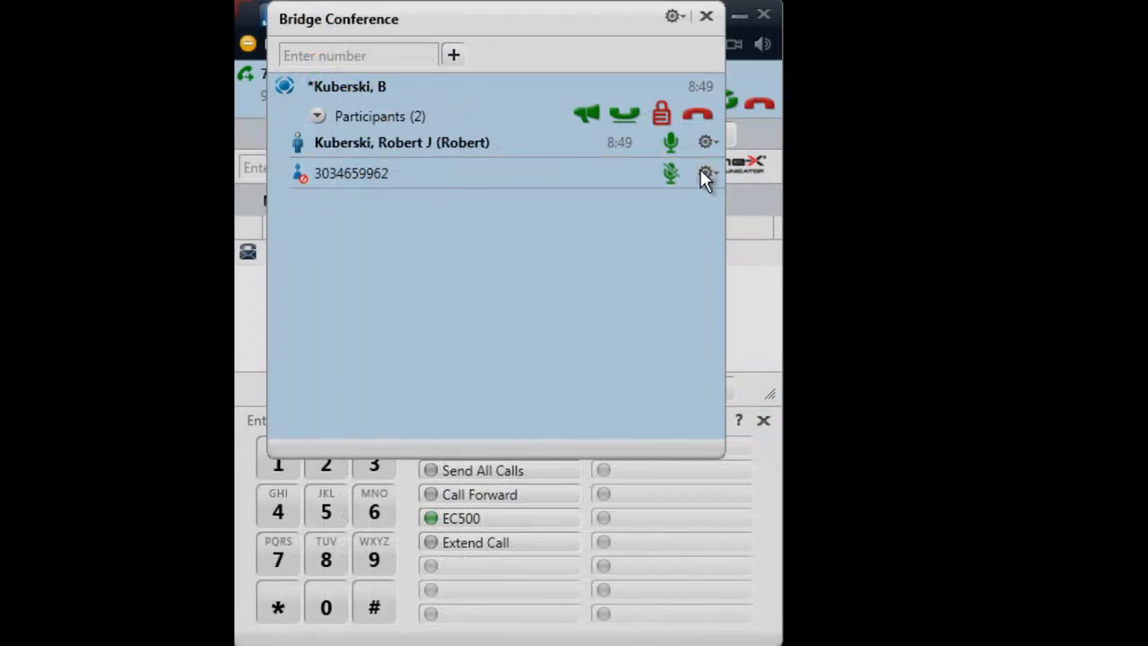
pyautogui.click(708, 173)
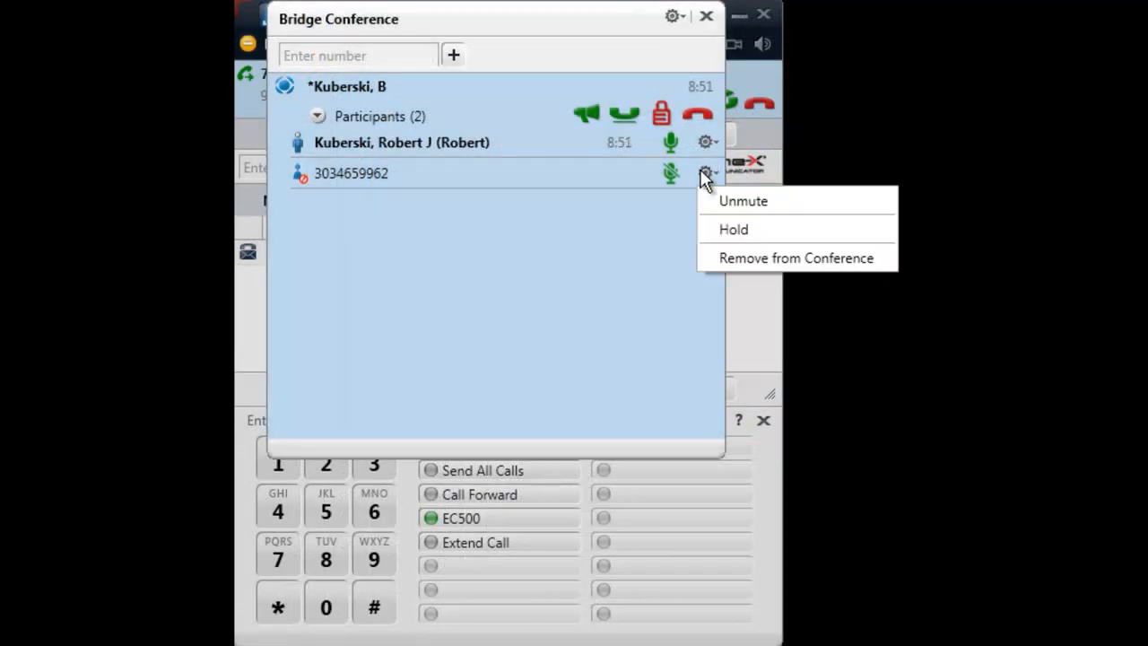